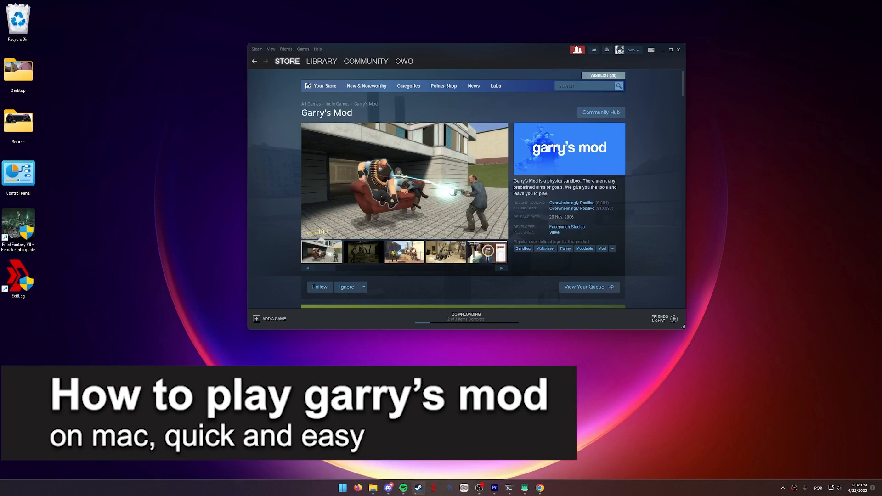
Return to the Steam Store front page from the Garry's Mod store page.
click(362, 252)
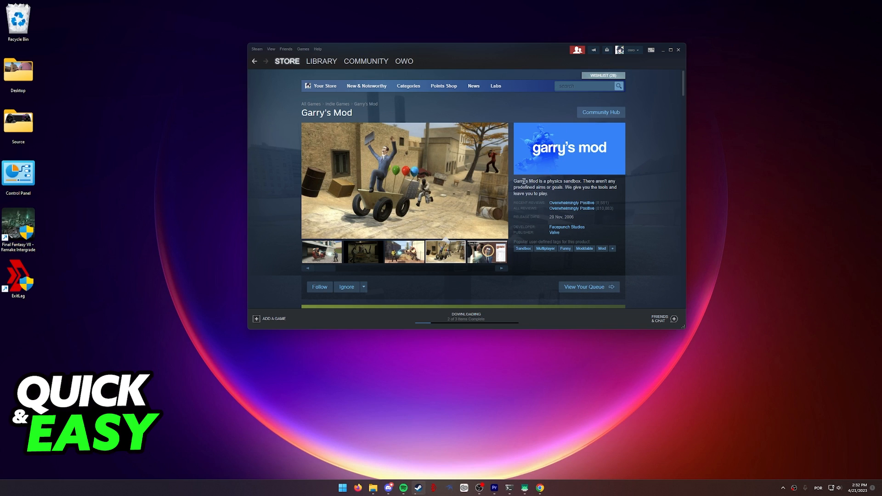
mouse_move(553, 196)
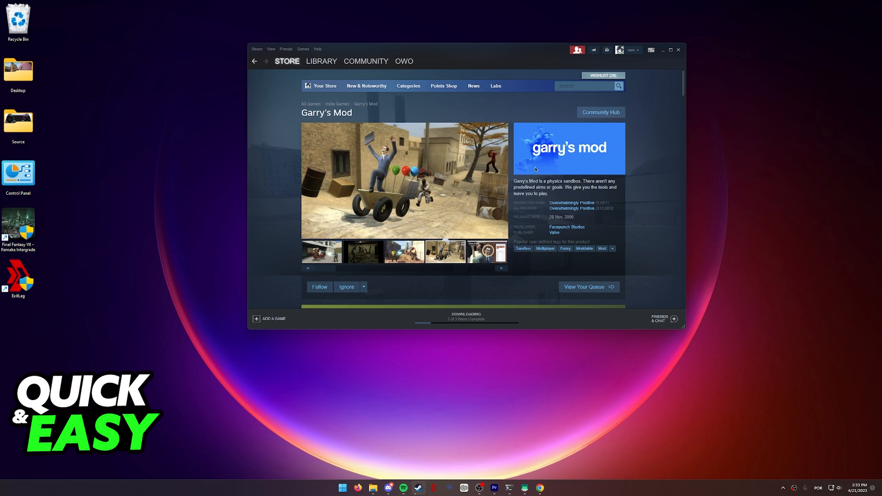
mouse_move(281, 77)
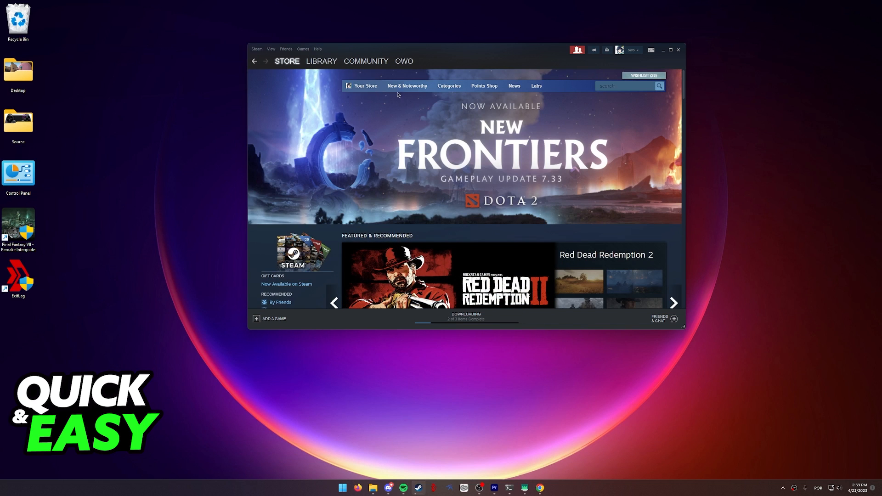
Search the store for "garry's mod" and land on its store page.
click(626, 87)
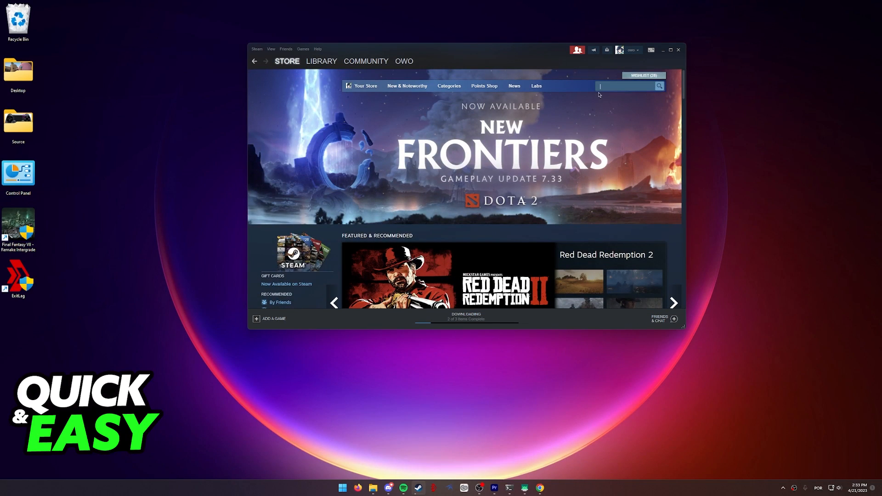
text(garry's mod)
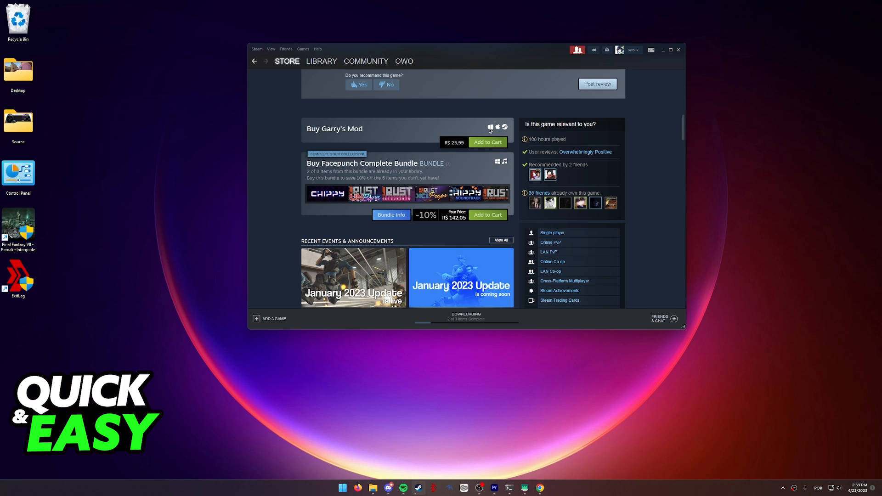
mouse_move(500, 130)
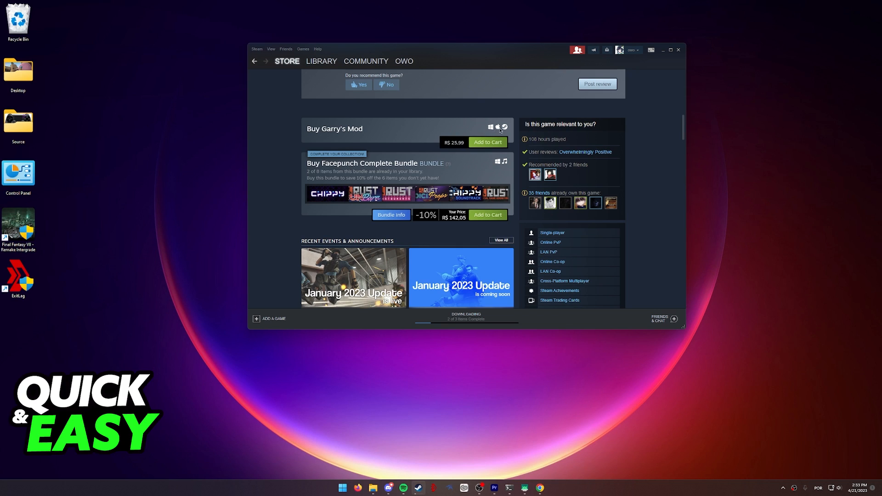
mouse_move(503, 130)
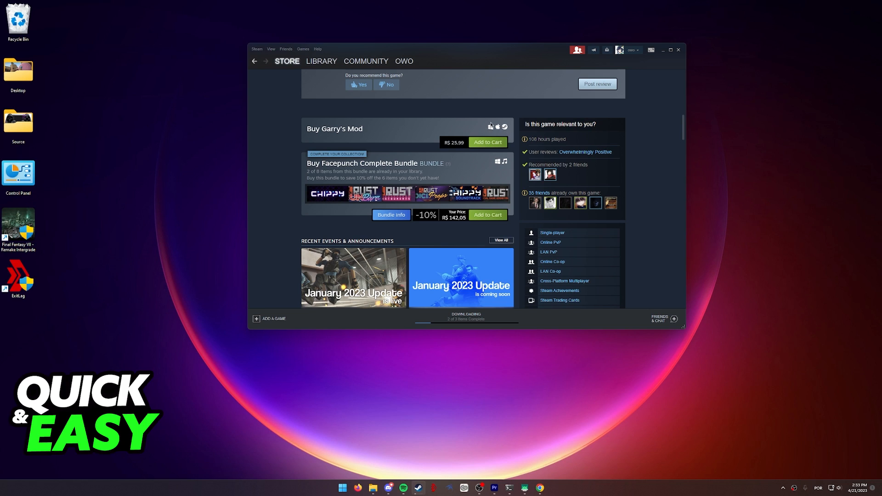
Scroll the Garry's Mod store page down to the System Requirements section.
scroll(down, 3)
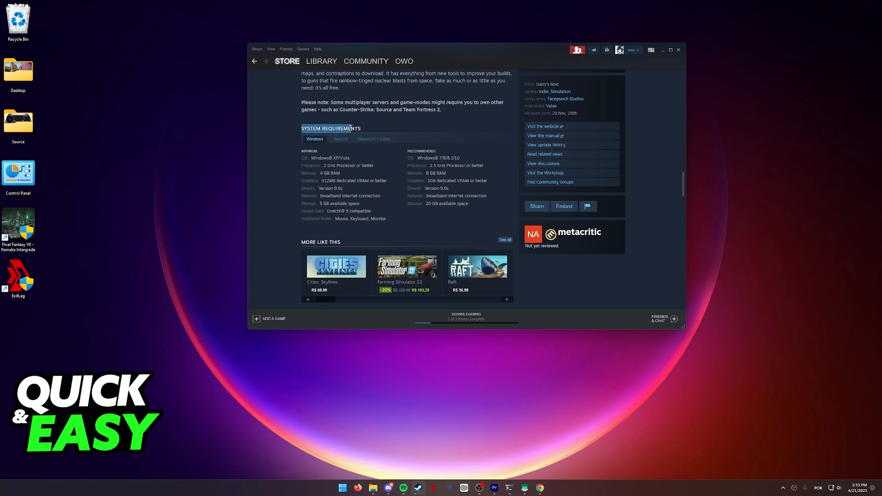
Show the macOS system requirements, then return to the top of the store page.
click(340, 139)
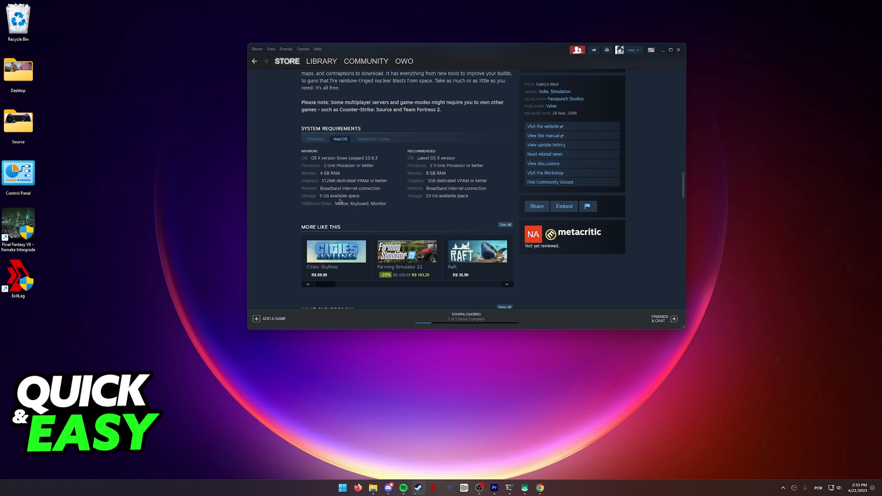
mouse_move(440, 189)
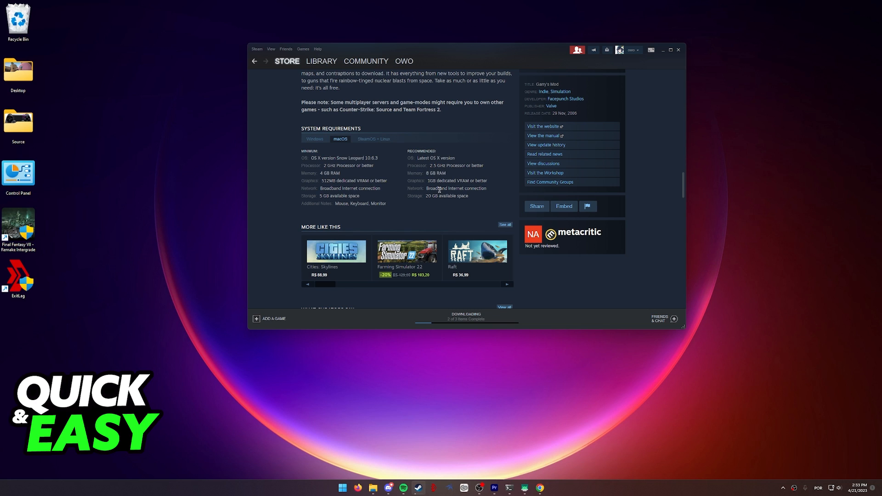
scroll(up, 3)
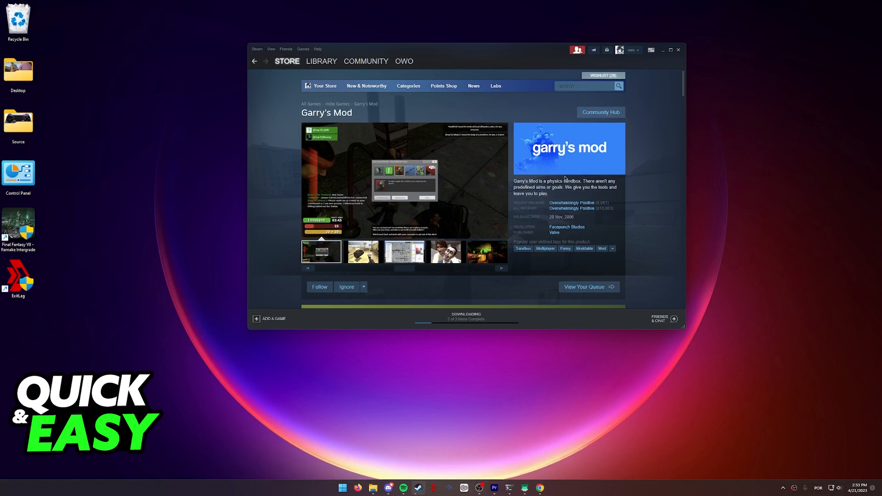
mouse_move(549, 181)
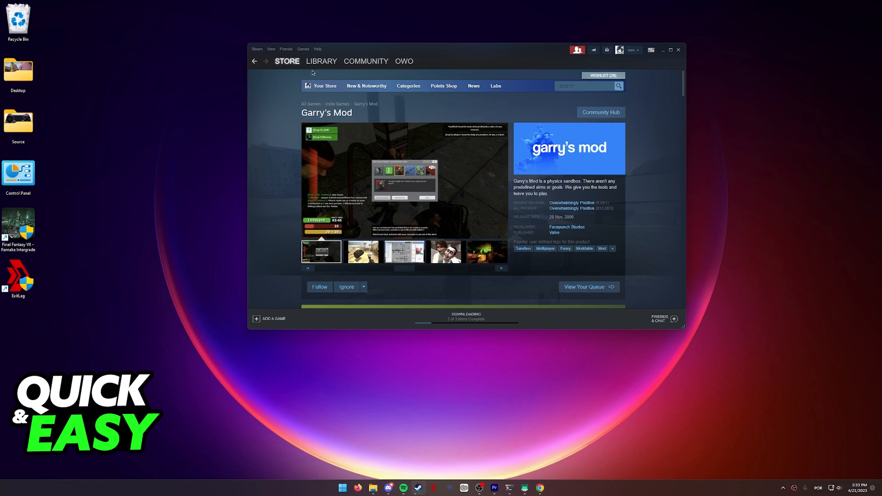
Switch from the store page to the Steam Library home.
click(321, 60)
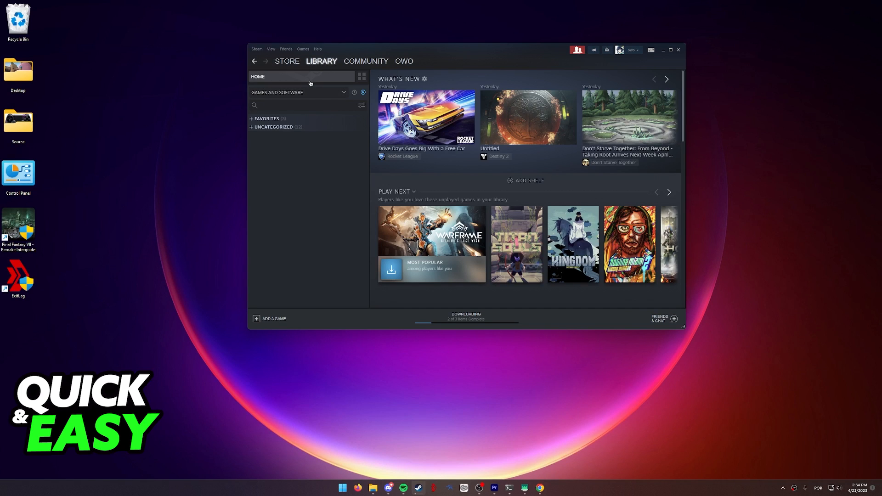
Filter the library with "garry", select Garry's Mod and launch it with Play.
text(garry)
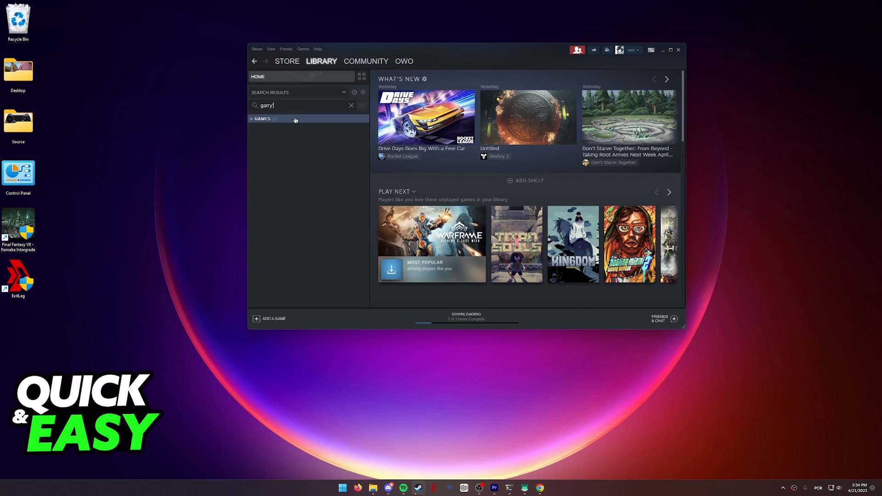
click(275, 125)
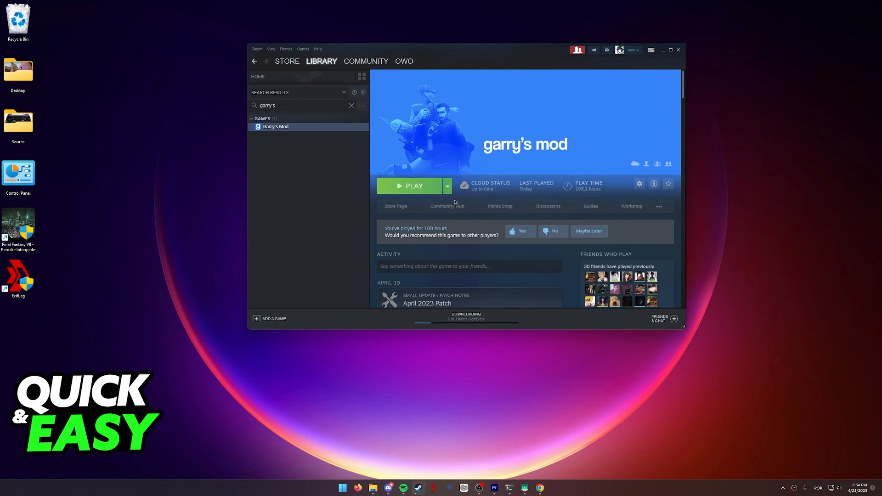
click(413, 186)
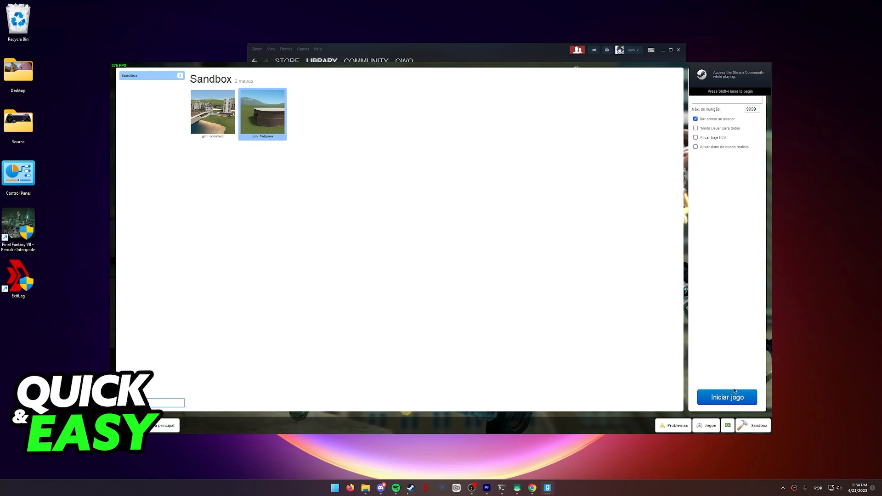
Leave the Sandbox new-game map selection back to the Garry's Mod main menu.
click(726, 397)
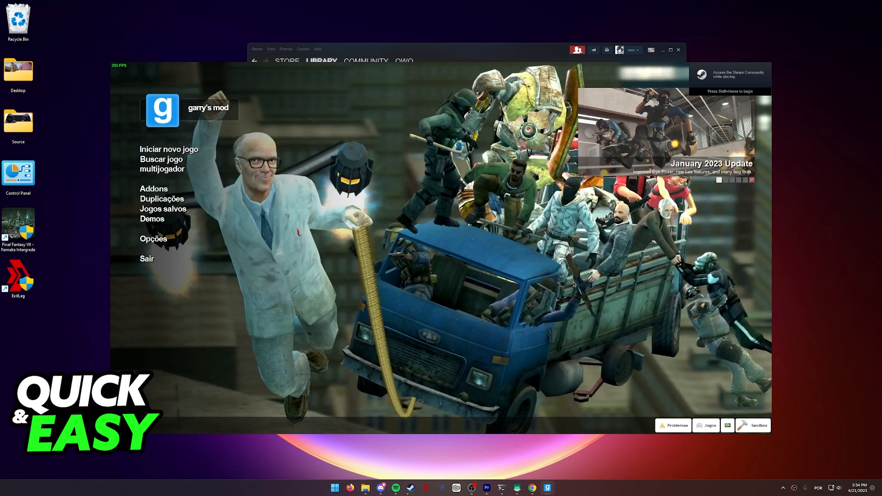